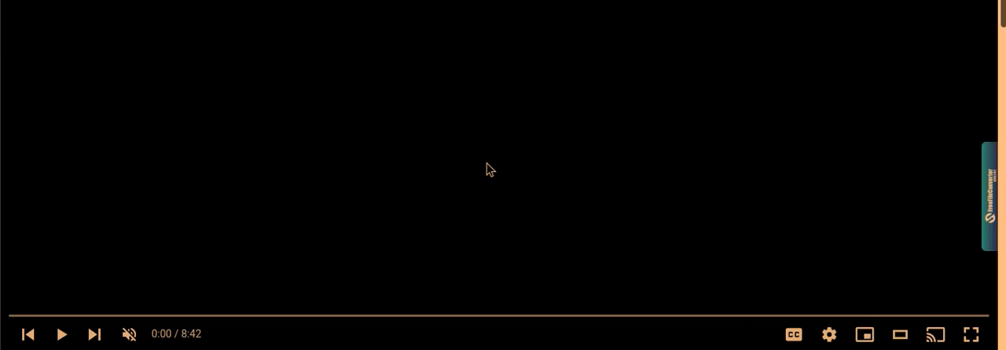
Start 'The 5th Dimension Explained' playing and unmute its audio
{"action": "left_click", "coordinate": [62, 333]}
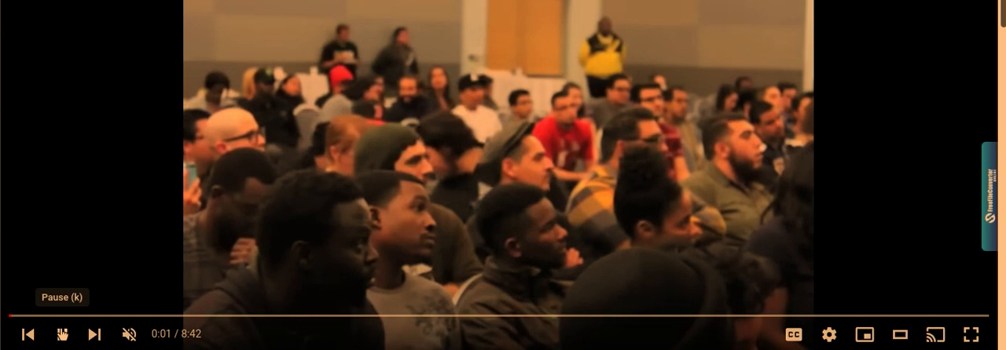
{"action": "left_click", "coordinate": [31, 333]}
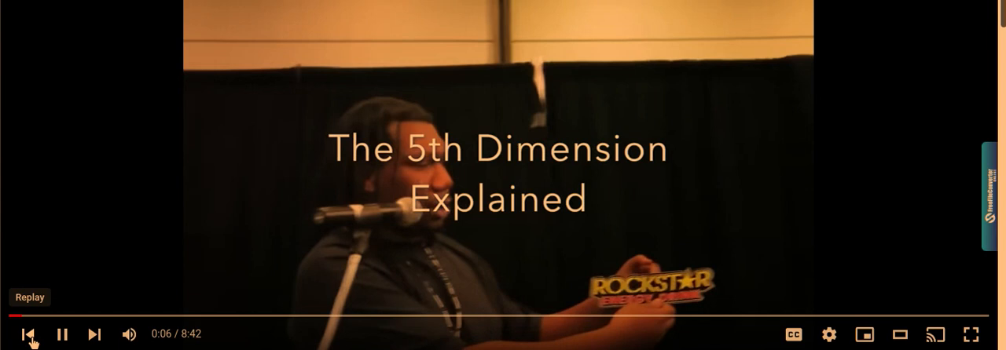